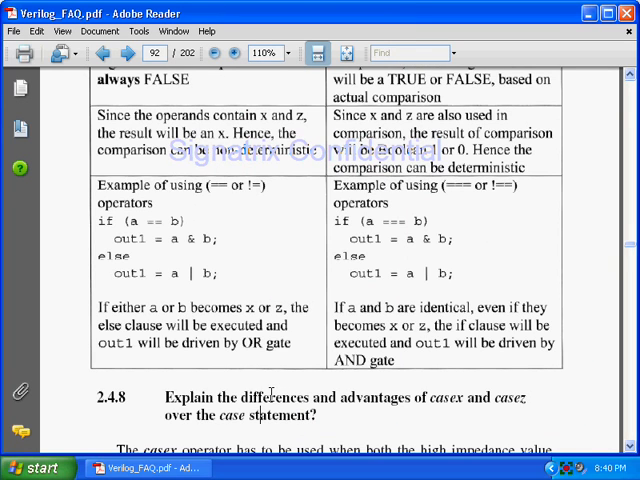
Step: Select 'and' in the 2.4.8 casex/casez heading, then scroll to the casex example's start
{"action": "double_click", "coordinate": [273, 397]}
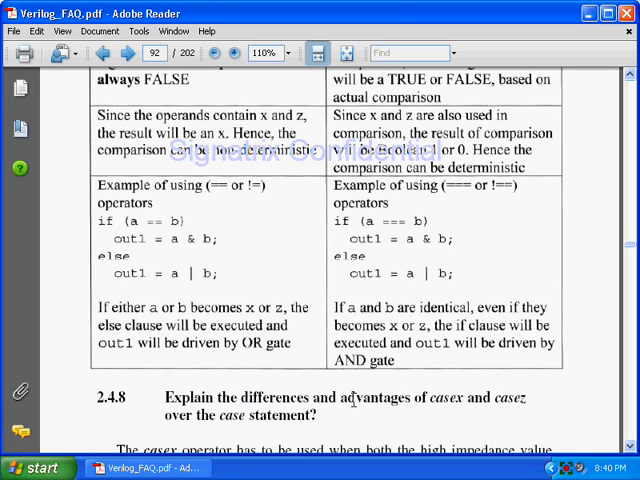
{"action": "scroll", "scroll_direction": "down", "scroll_amount": 3}
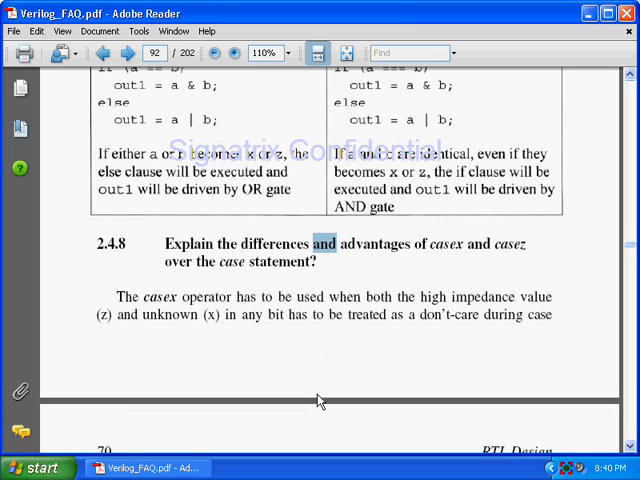
{"action": "scroll", "scroll_direction": "down", "scroll_amount": 3}
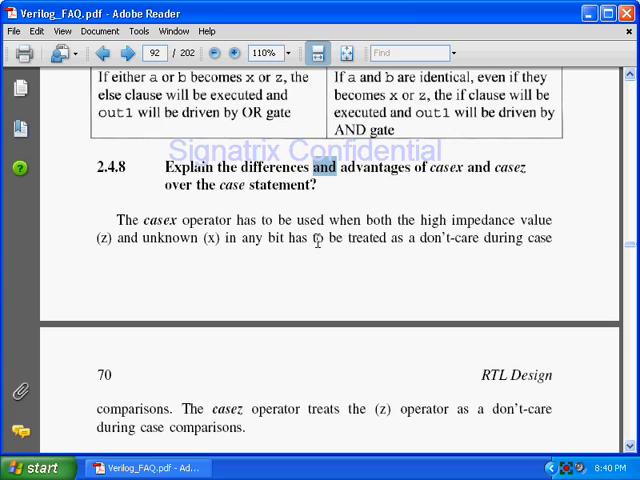
{"action": "mouse_move", "coordinate": [217, 404]}
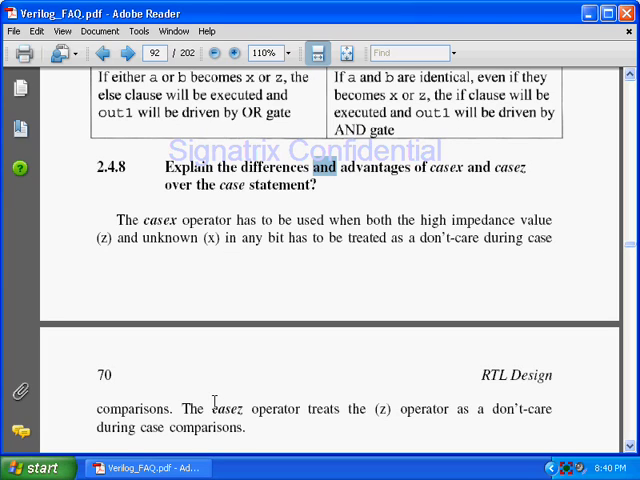
{"action": "mouse_move", "coordinate": [434, 288]}
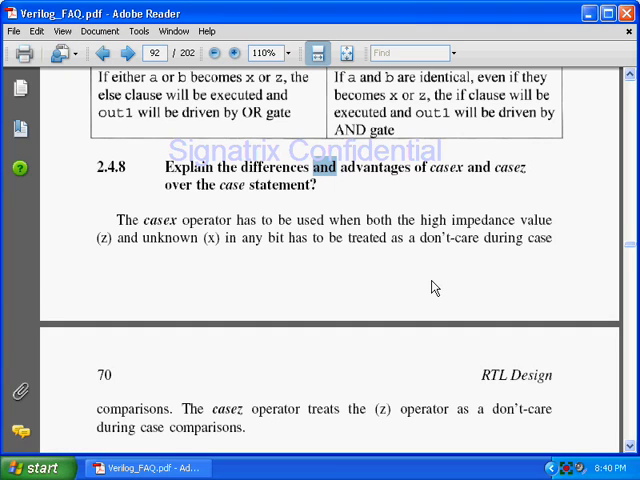
{"action": "scroll", "scroll_direction": "down", "scroll_amount": 3}
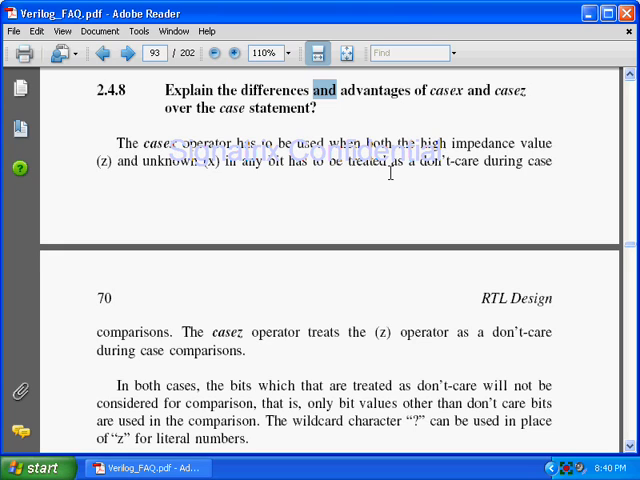
{"action": "scroll", "scroll_direction": "down", "scroll_amount": 3}
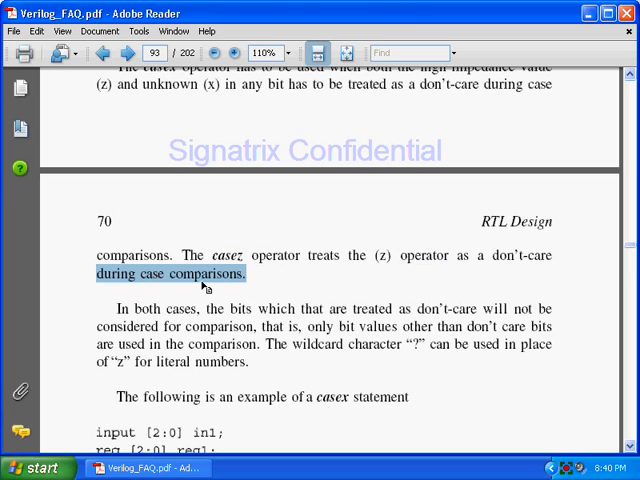
{"action": "scroll", "scroll_direction": "down", "scroll_amount": 3}
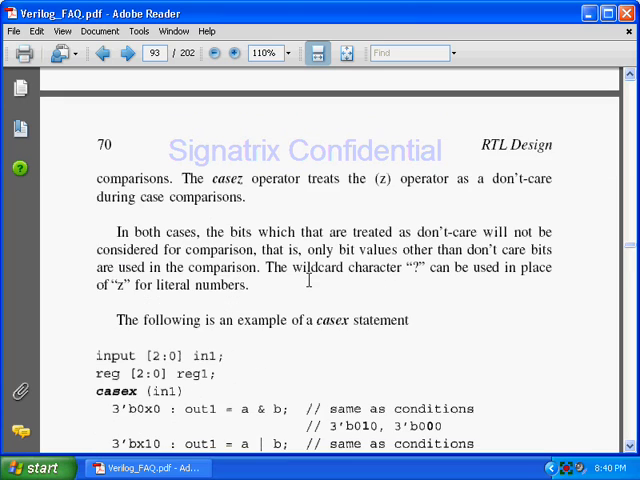
Step: Highlight the line on which bits get compared, then scroll to the if-else tree code
{"action": "scroll", "scroll_direction": "down", "scroll_amount": 3}
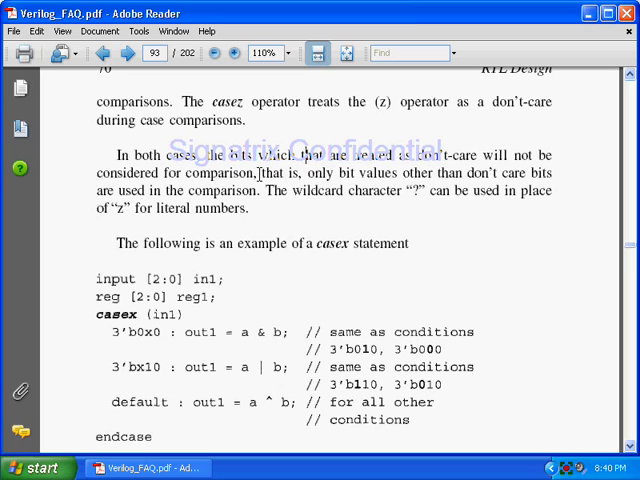
{"action": "mouse_move", "coordinate": [424, 172]}
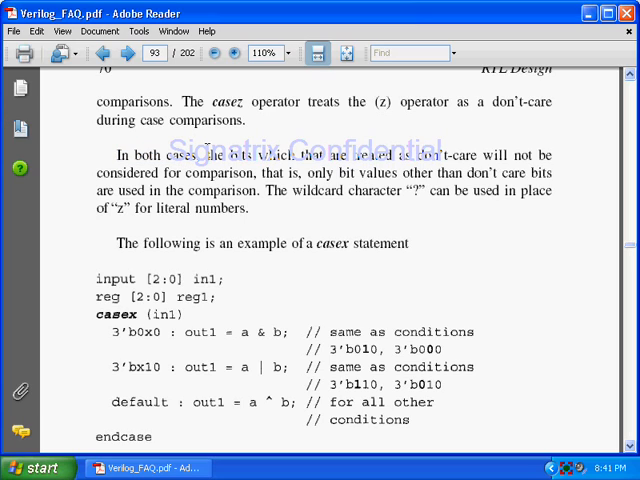
{"action": "left_click_drag", "start_coordinate": [210, 155], "coordinate": [550, 155]}
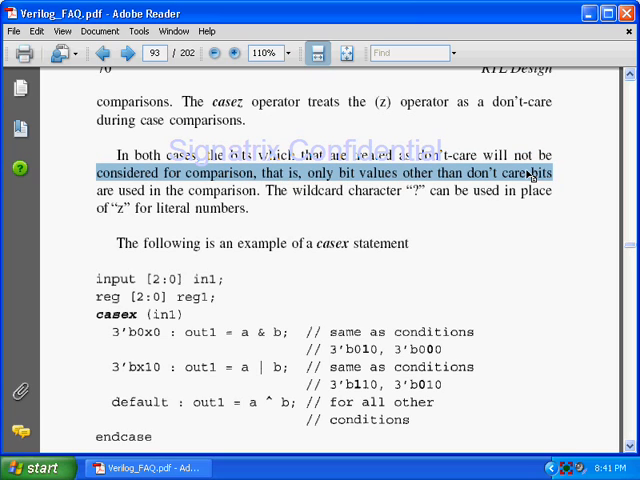
{"action": "mouse_move", "coordinate": [265, 195]}
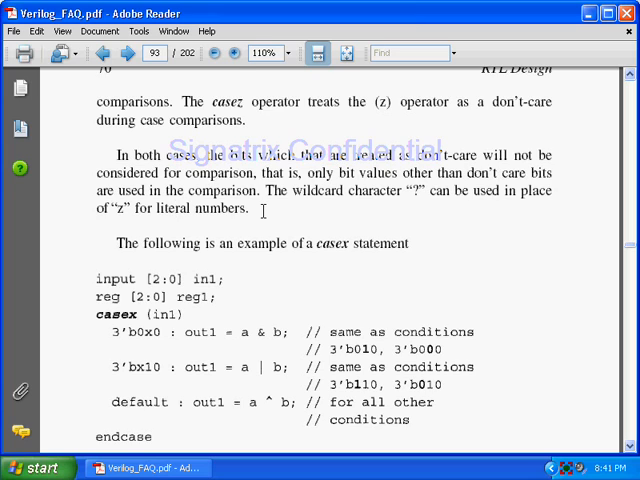
{"action": "scroll", "scroll_direction": "down", "scroll_amount": 3}
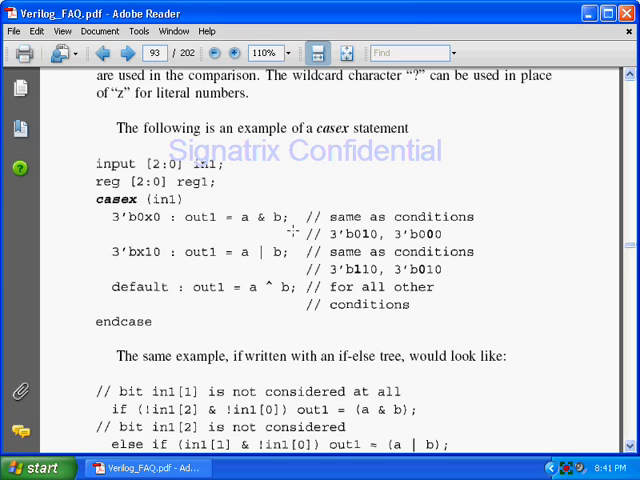
{"action": "mouse_move", "coordinate": [148, 258]}
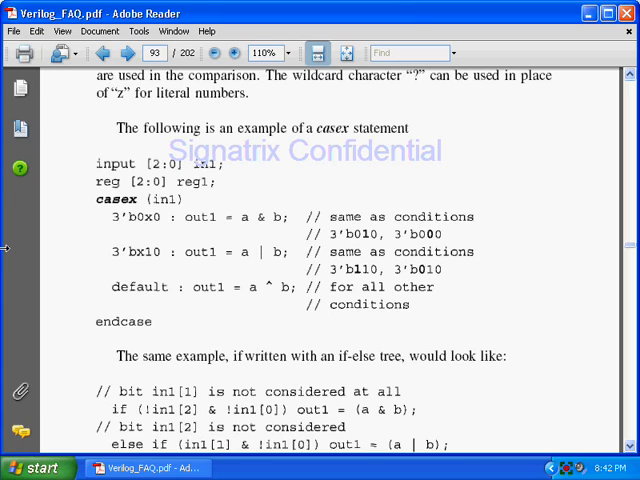
{"action": "mouse_move", "coordinate": [33, 252]}
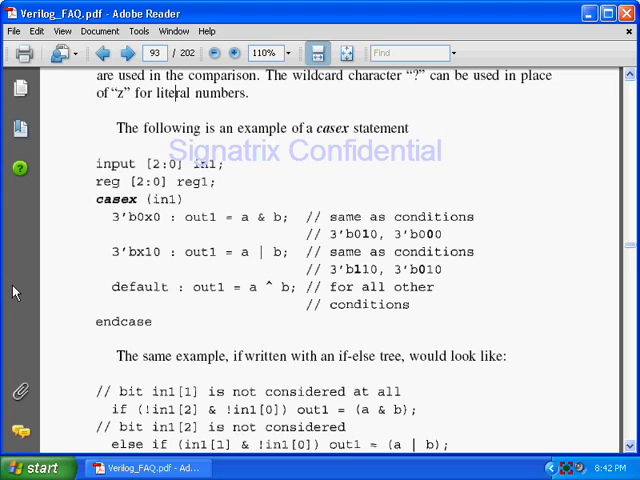
Step: Scroll back up so the don't-care paragraph shows above the casex example
{"action": "scroll", "scroll_direction": "up", "scroll_amount": 3}
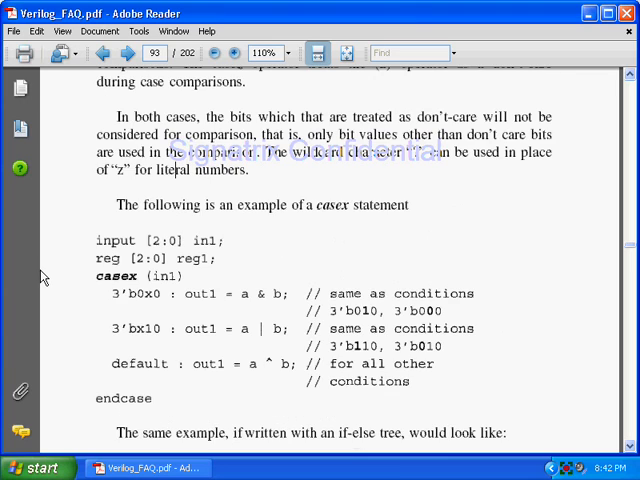
{"action": "scroll", "scroll_direction": "up", "scroll_amount": 3}
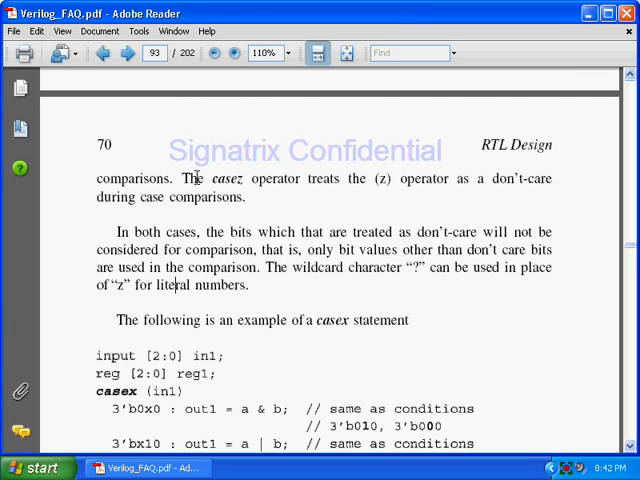
{"action": "left_click_drag", "start_coordinate": [187, 178], "coordinate": [548, 178]}
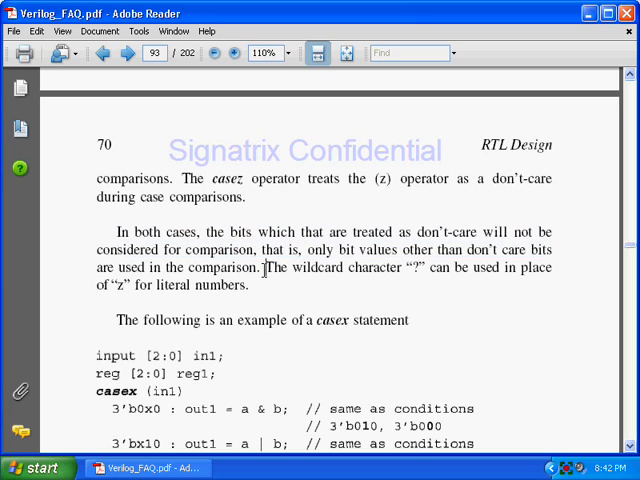
{"action": "double_click", "coordinate": [225, 287]}
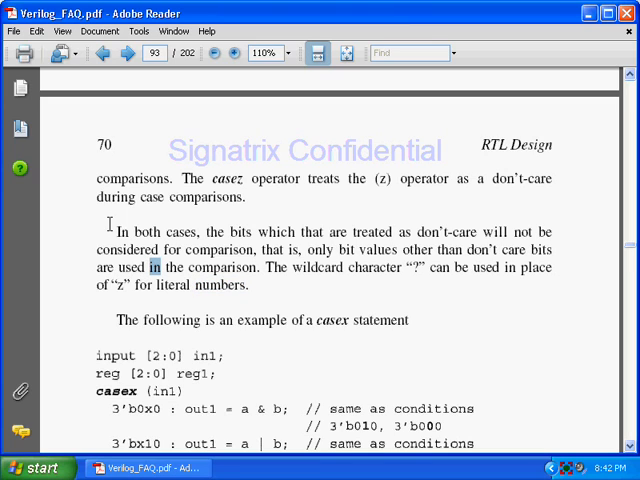
{"action": "left_click_drag", "start_coordinate": [113, 231], "coordinate": [258, 290]}
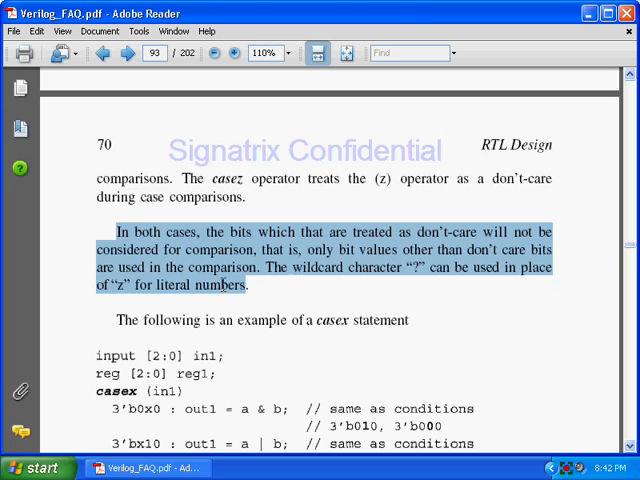
{"action": "left_click", "coordinate": [253, 288]}
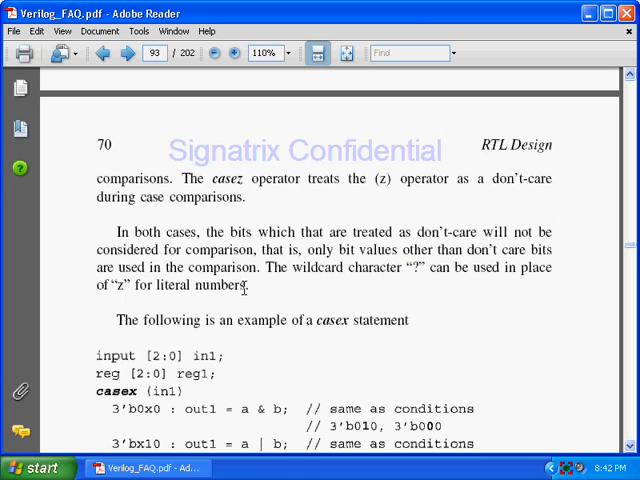
{"action": "left_click_drag", "start_coordinate": [121, 231], "coordinate": [249, 295]}
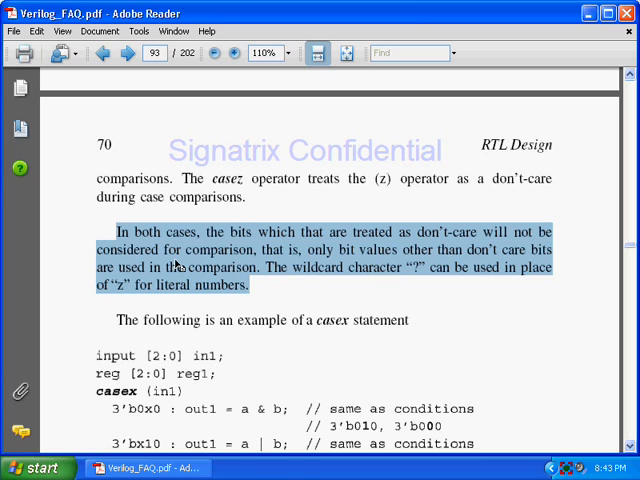
{"action": "left_click", "coordinate": [175, 267]}
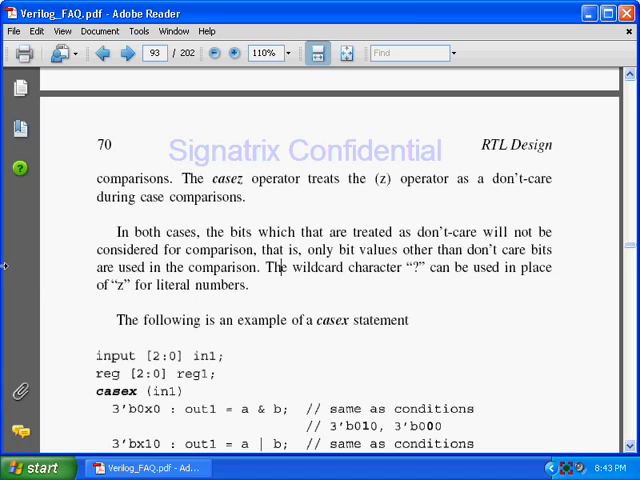
{"action": "mouse_move", "coordinate": [15, 270]}
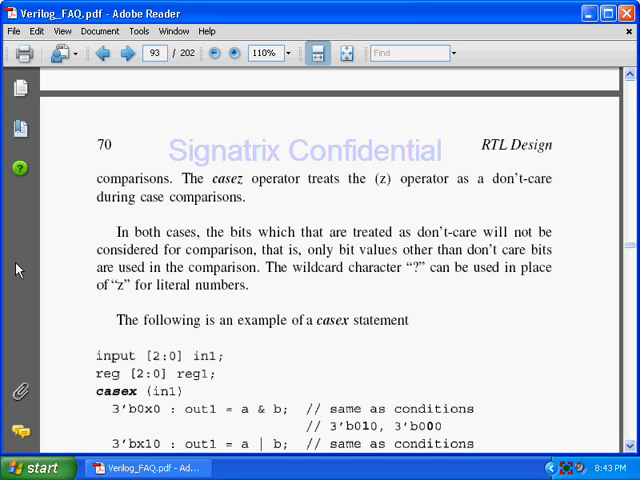
{"action": "mouse_move", "coordinate": [262, 285]}
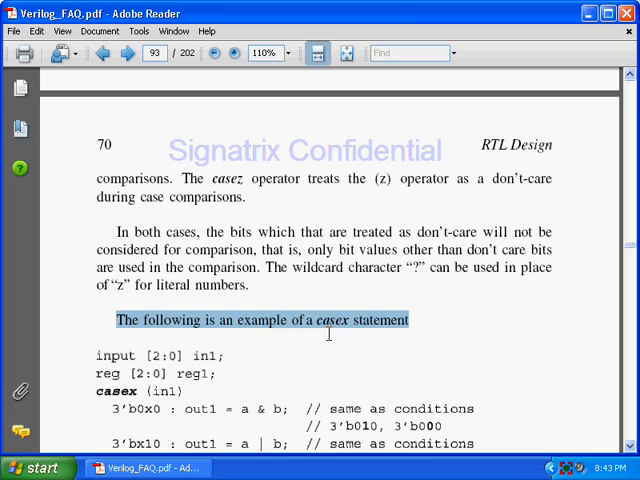
{"action": "mouse_move", "coordinate": [233, 387]}
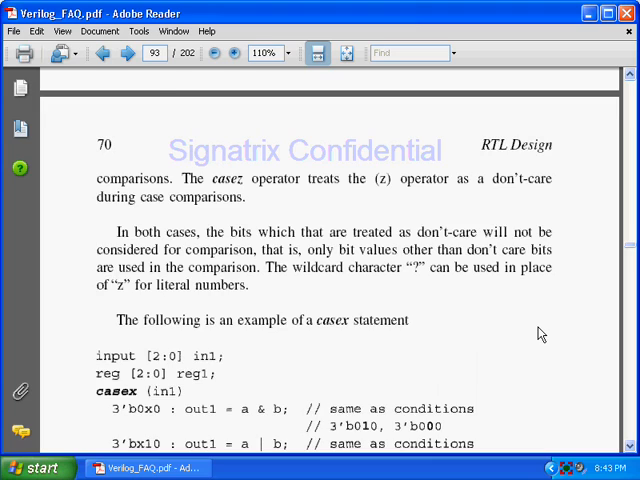
Step: Scroll to show the casex code through endcase with its if-else tree version below
{"action": "scroll", "scroll_direction": "down", "scroll_amount": 3}
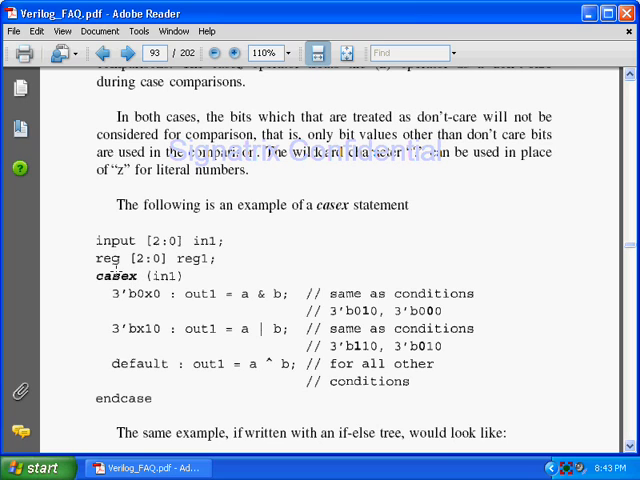
{"action": "scroll", "scroll_direction": "down", "scroll_amount": 3}
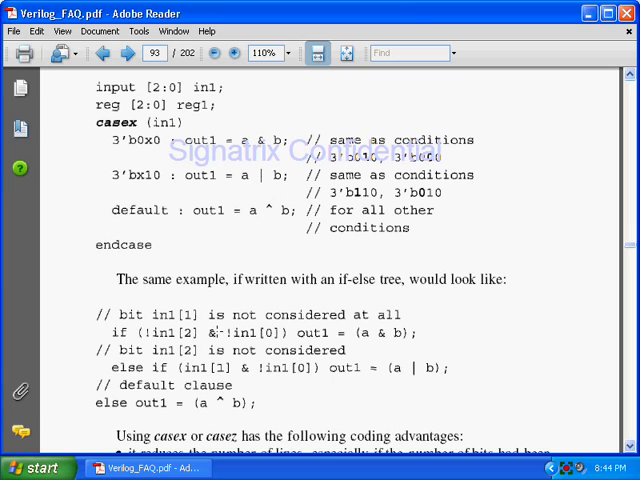
{"action": "mouse_move", "coordinate": [398, 353]}
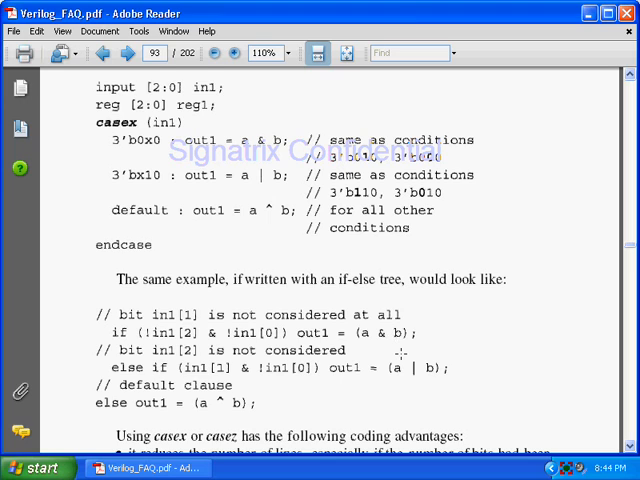
{"action": "scroll", "scroll_direction": "down", "scroll_amount": 3}
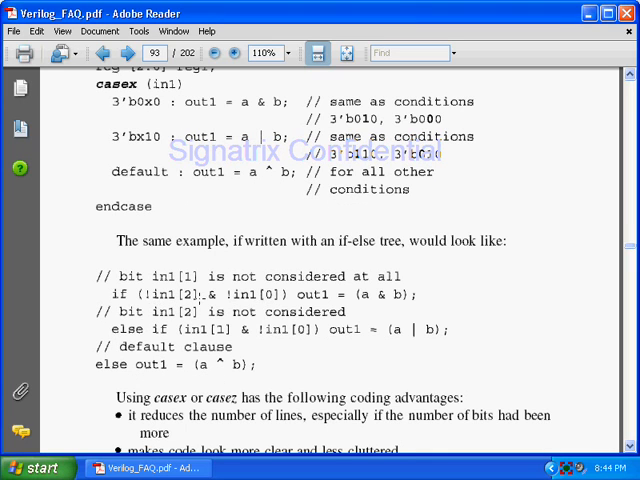
{"action": "scroll", "scroll_direction": "up", "scroll_amount": 3}
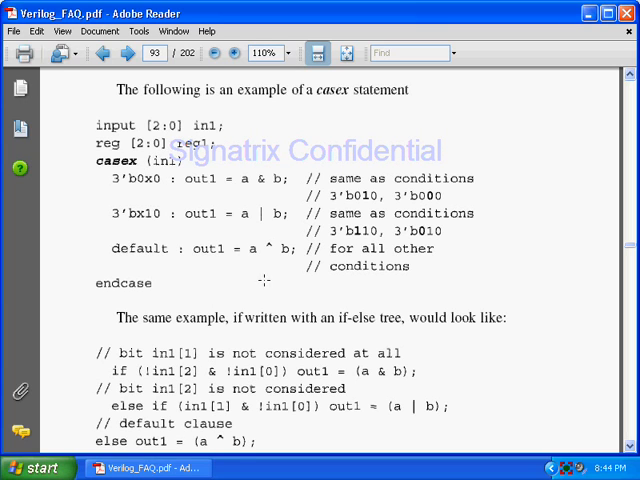
Step: Scroll to the coding advantages list and highlight words, including 'clear' in the second advantage
{"action": "scroll", "scroll_direction": "down", "scroll_amount": 3}
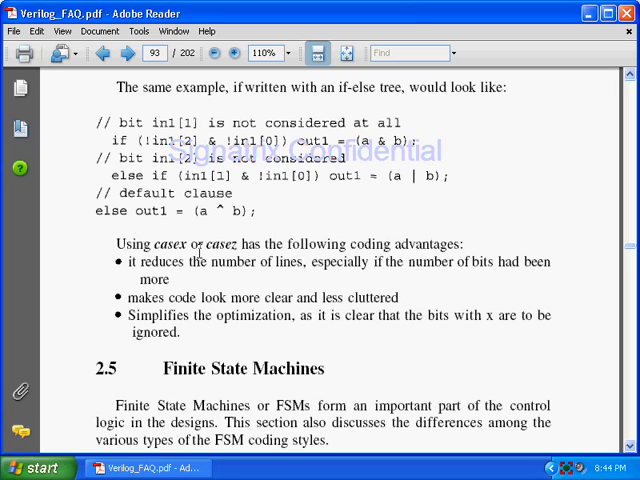
{"action": "mouse_move", "coordinate": [471, 247]}
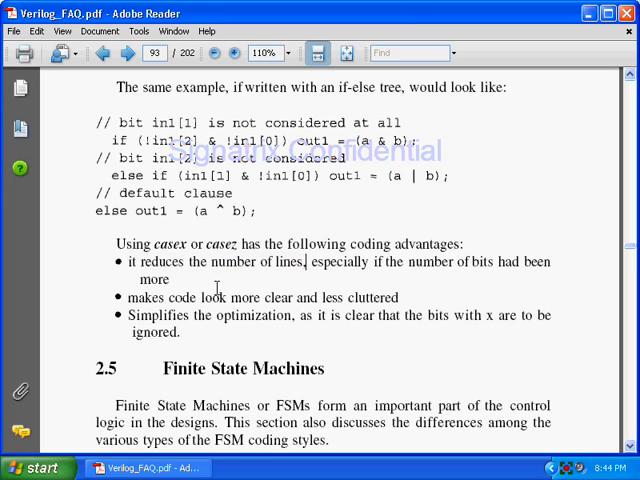
{"action": "double_click", "coordinate": [153, 279]}
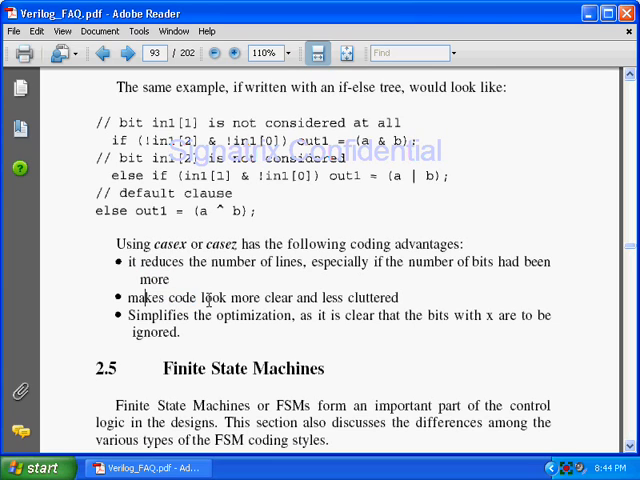
{"action": "double_click", "coordinate": [281, 297]}
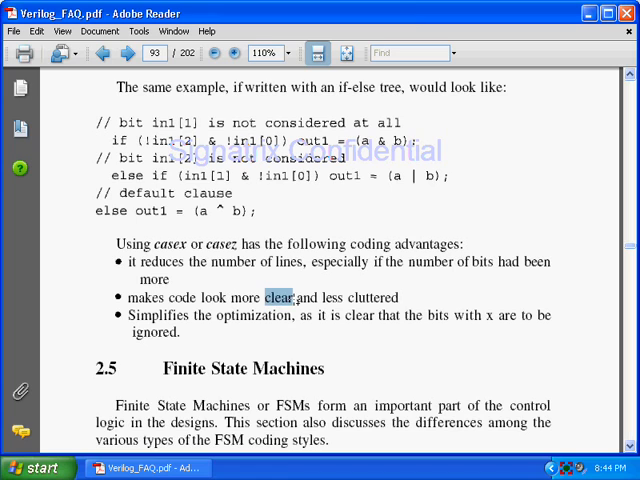
Step: Scroll up briefly, then down until the 2.5 Finite State Machines heading appears
{"action": "scroll", "scroll_direction": "up", "scroll_amount": 3}
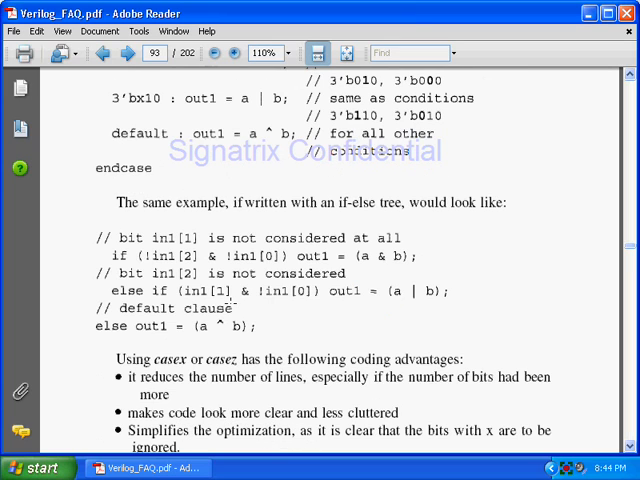
{"action": "scroll", "scroll_direction": "up", "scroll_amount": 3}
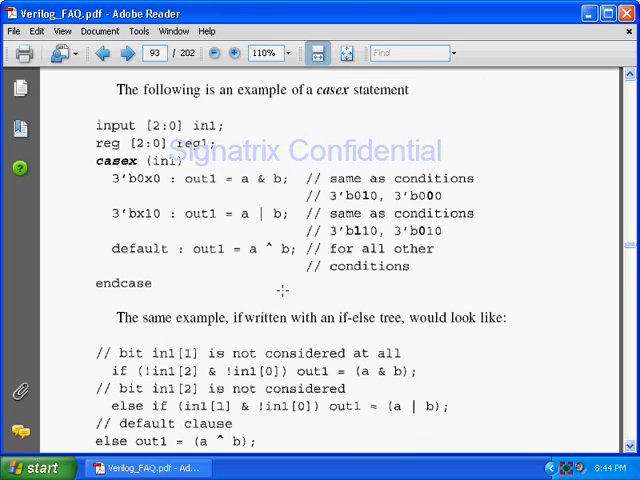
{"action": "mouse_move", "coordinate": [287, 355]}
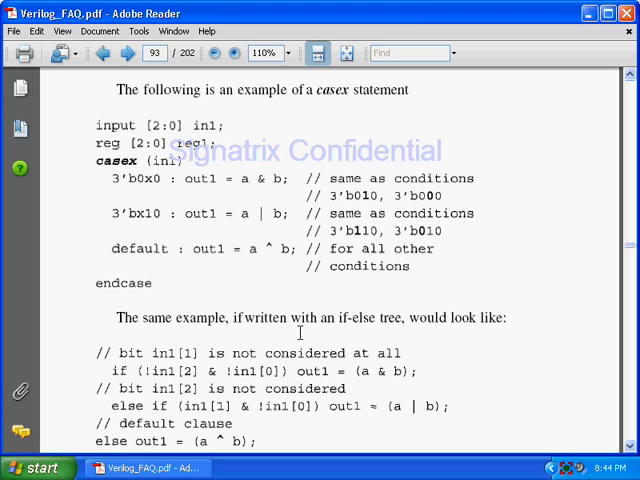
{"action": "scroll", "scroll_direction": "down", "scroll_amount": 3}
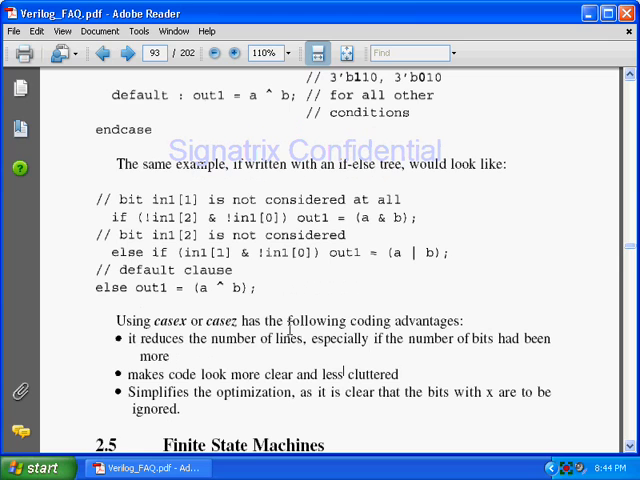
{"action": "scroll", "scroll_direction": "down", "scroll_amount": 3}
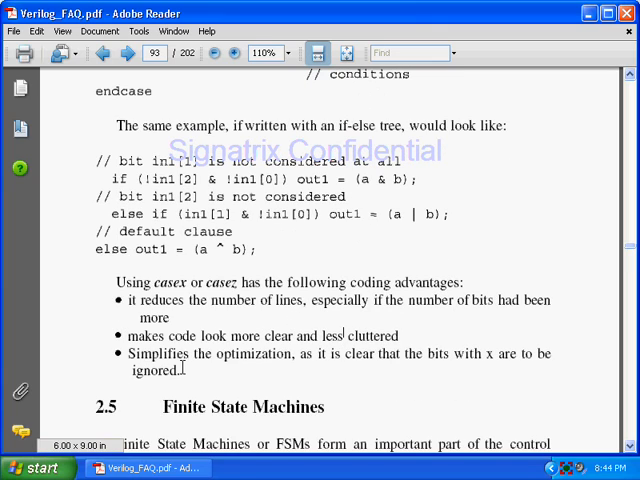